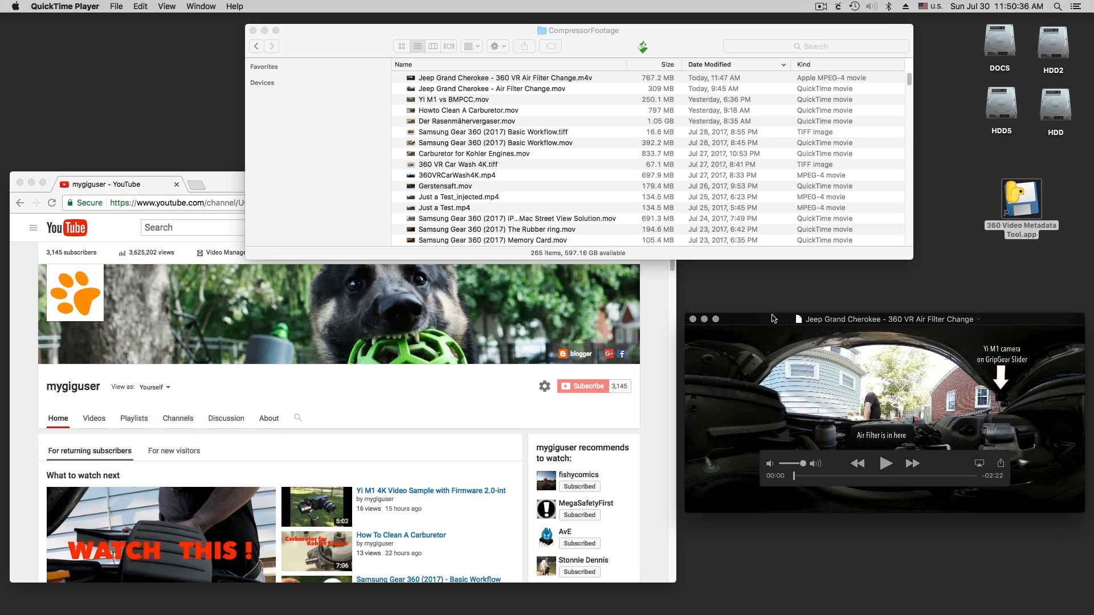
mouse_move(879, 439)
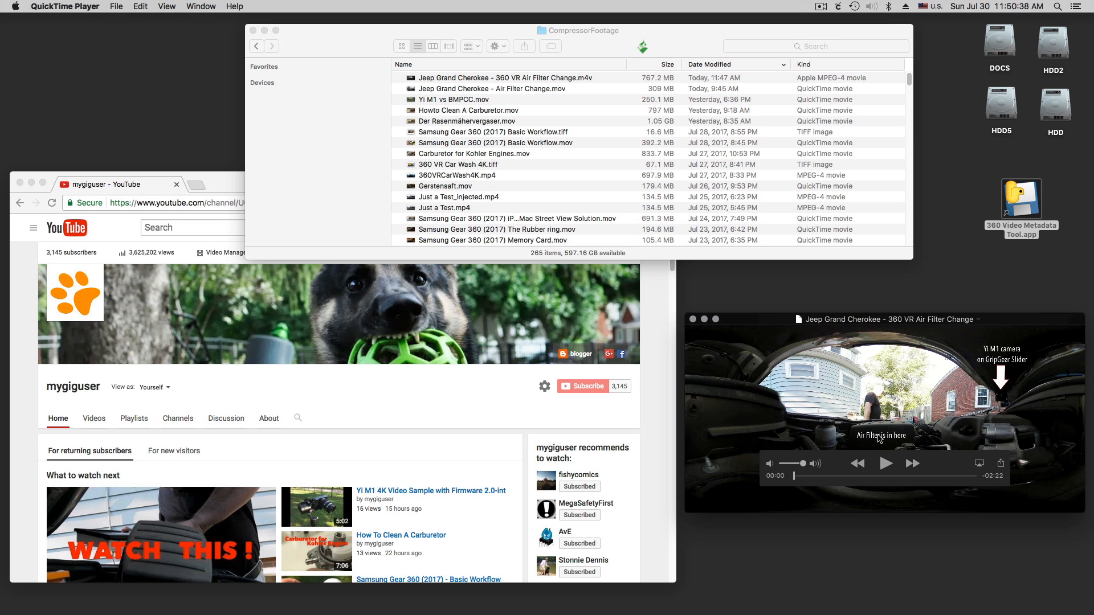
mouse_move(863, 365)
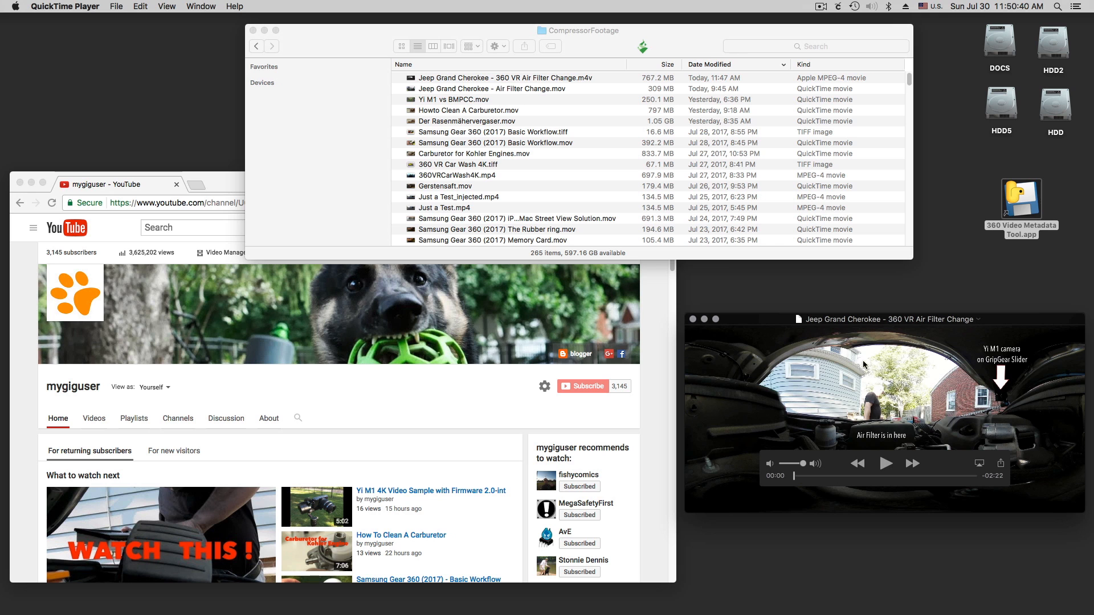
mouse_move(798, 479)
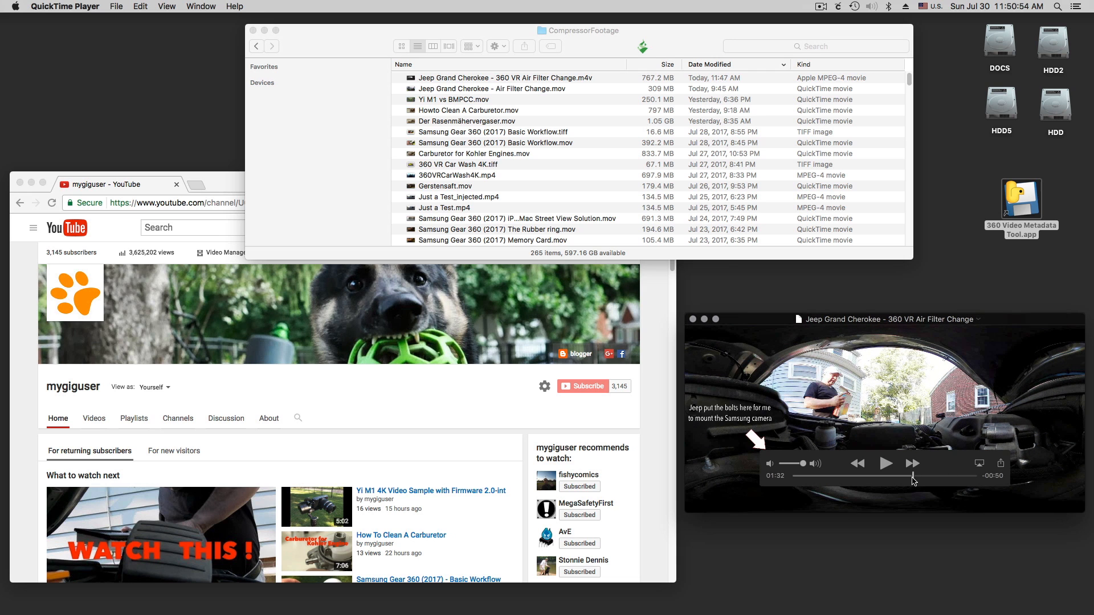
mouse_move(723, 430)
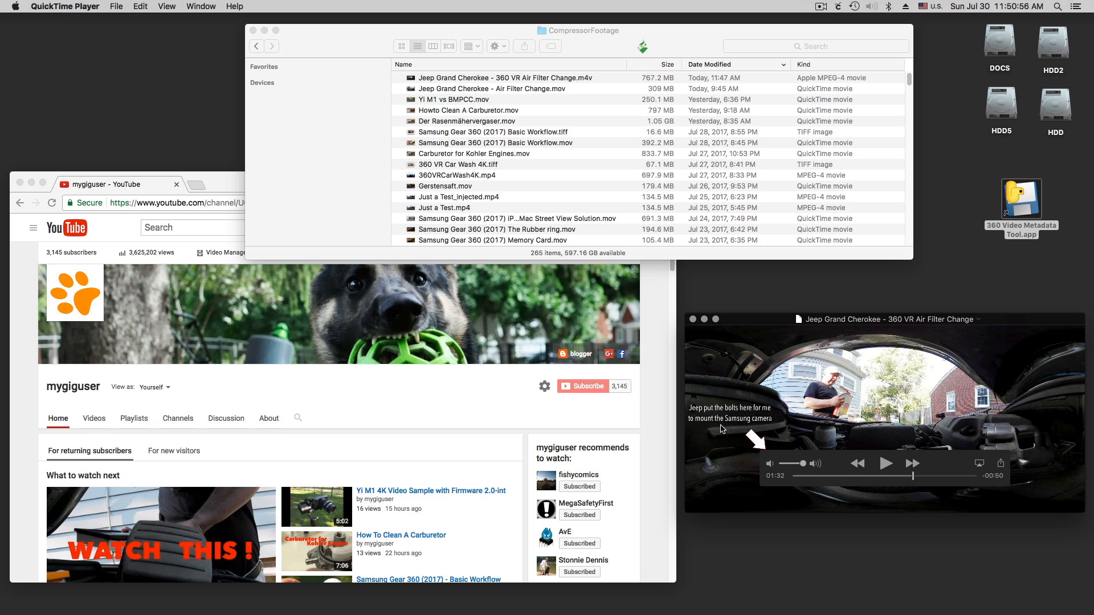
mouse_move(746, 440)
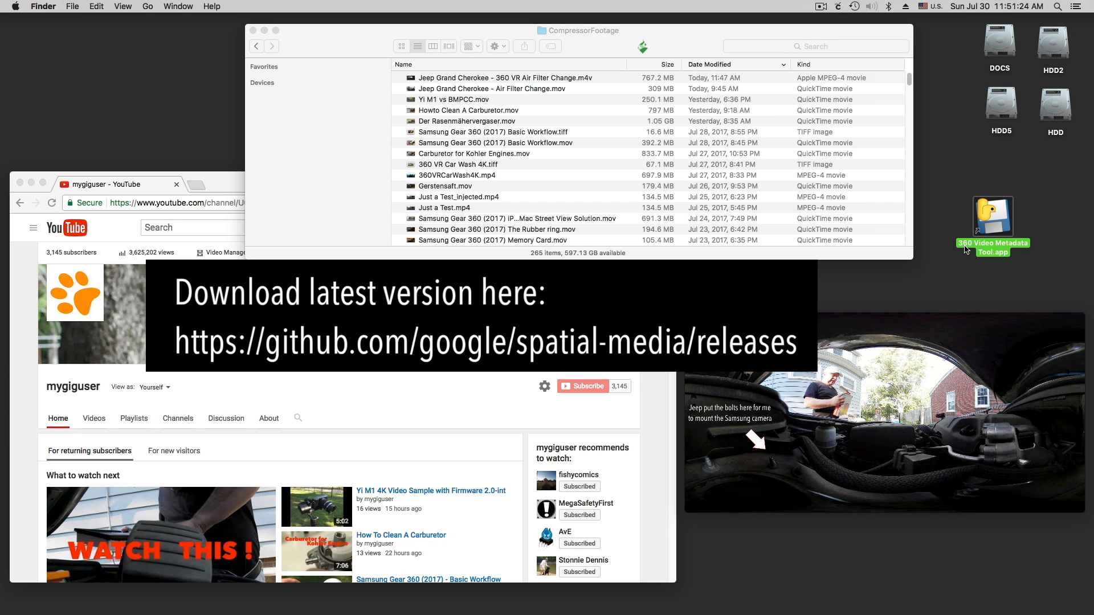
mouse_move(1023, 248)
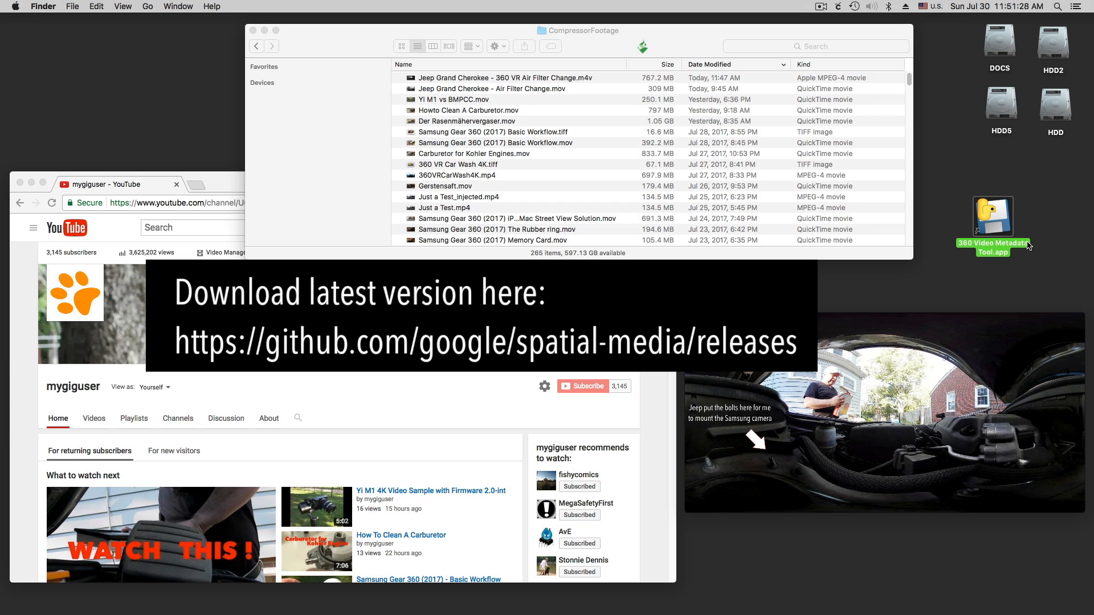
mouse_move(820, 409)
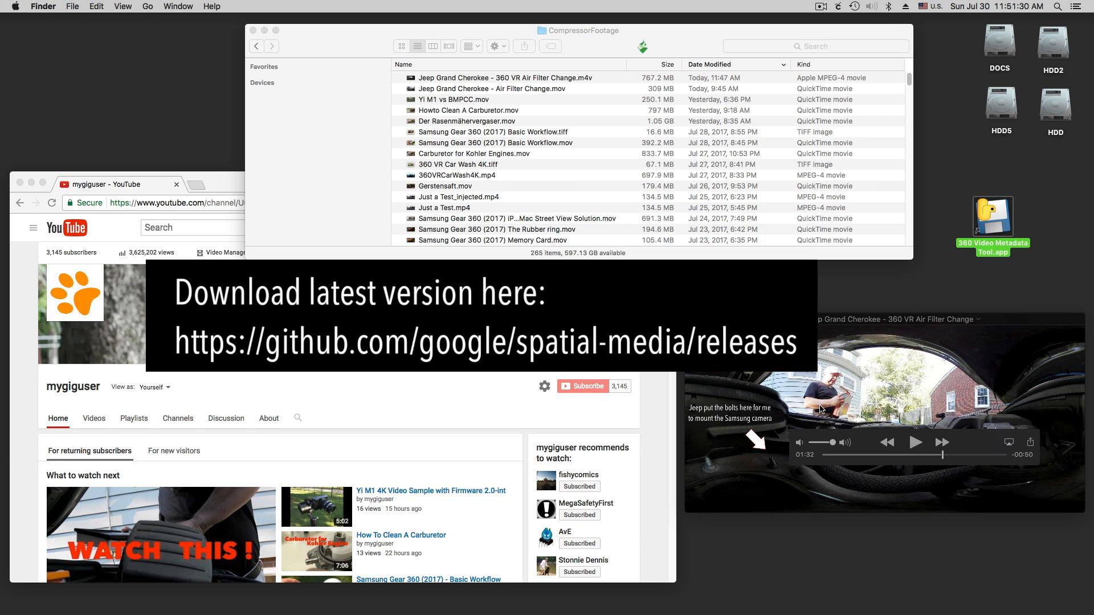
mouse_move(953, 485)
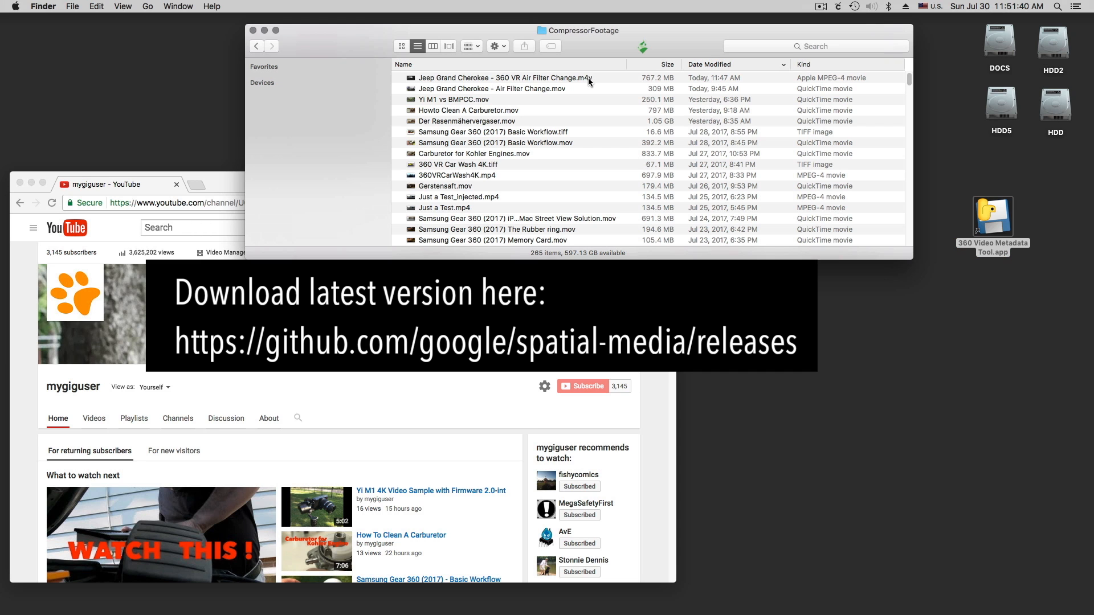
Rename the Jeep 360 VR Air Filter Change video from .m4v to .mp4 and confirm Use .mp4
left_click(502, 78)
type("p")
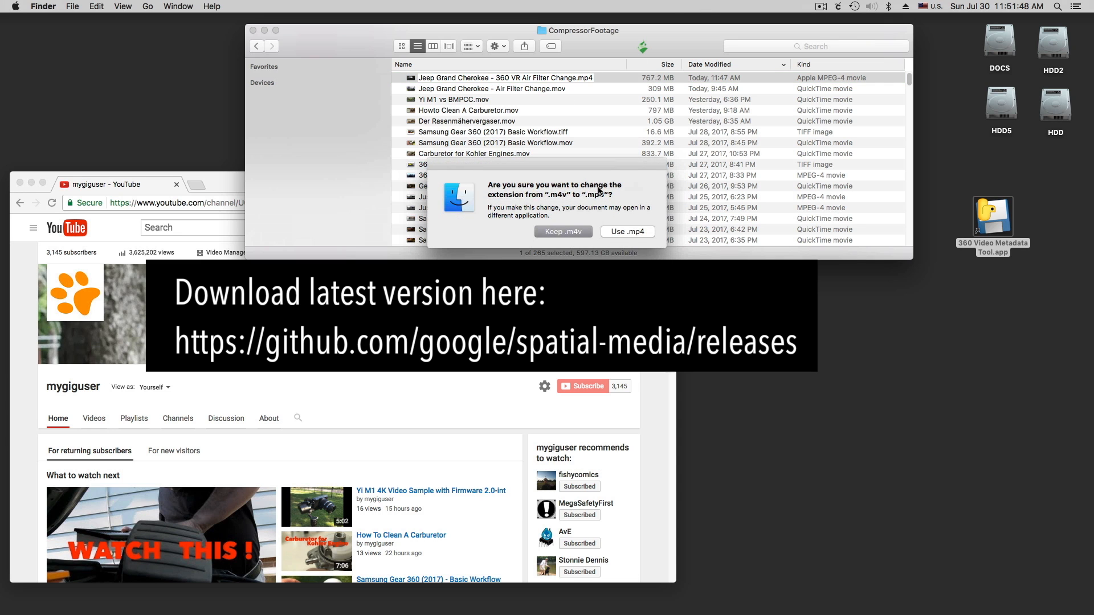
left_click(626, 231)
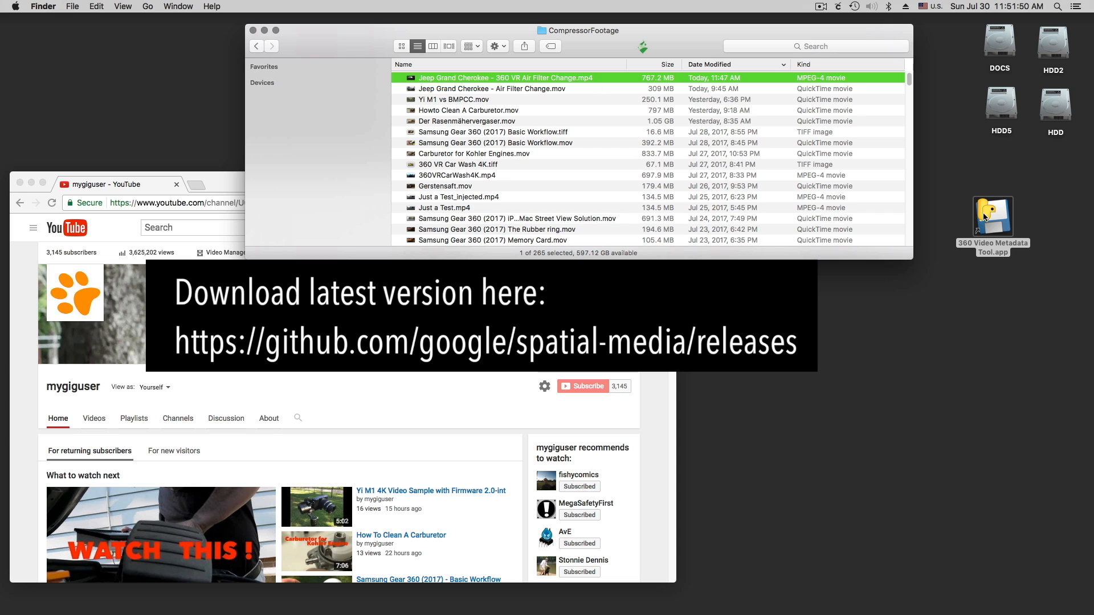
mouse_move(965, 218)
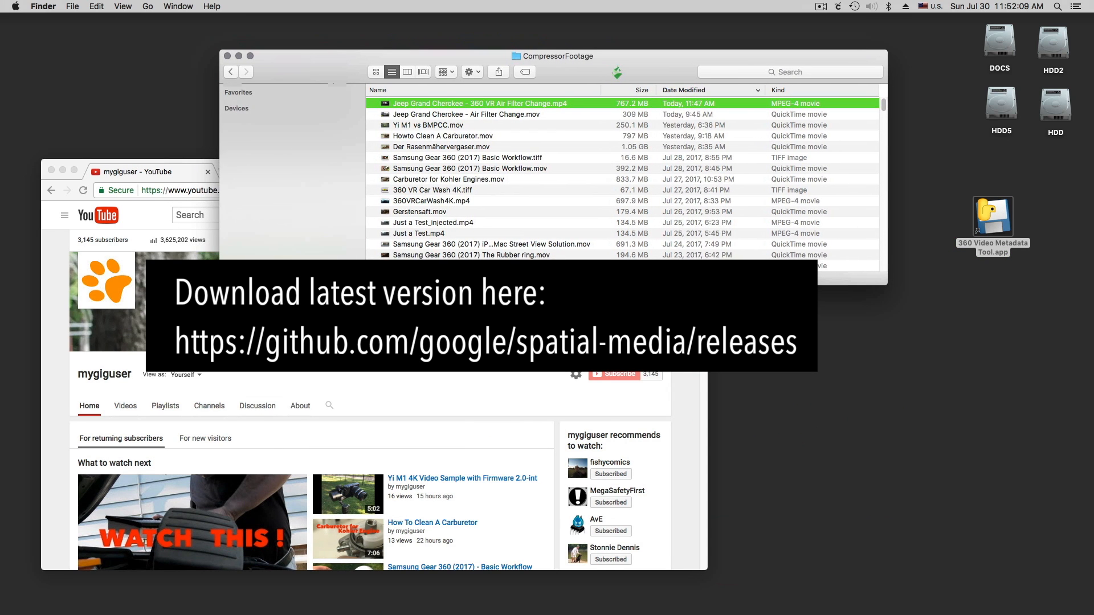
Launch 360 Video Metadata Tool.app from the desktop to show the Spherical Metadata Injector
double_click(993, 223)
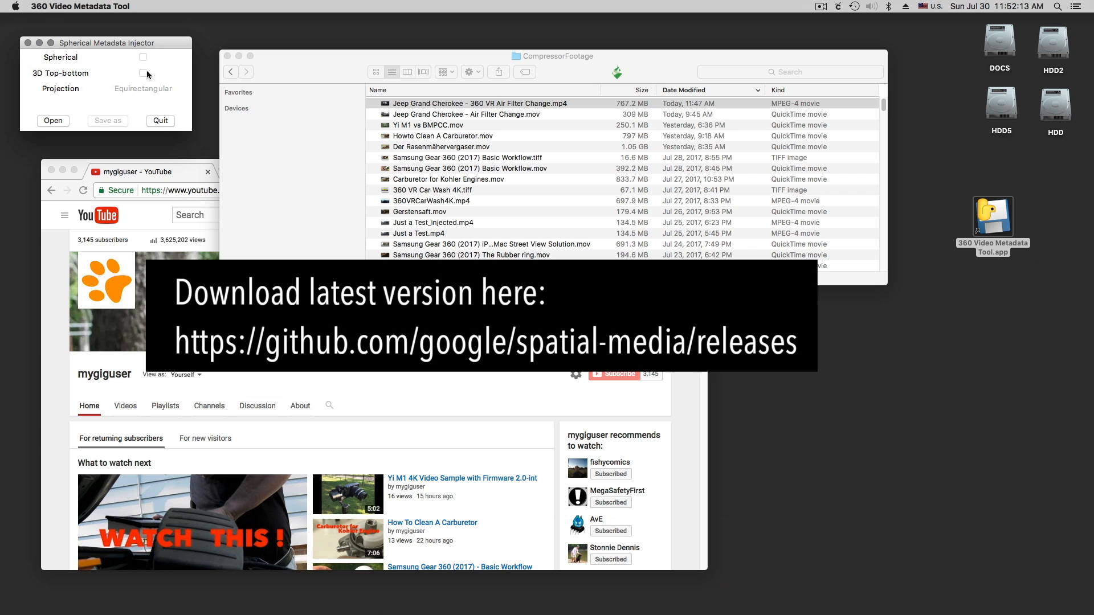
mouse_move(160, 49)
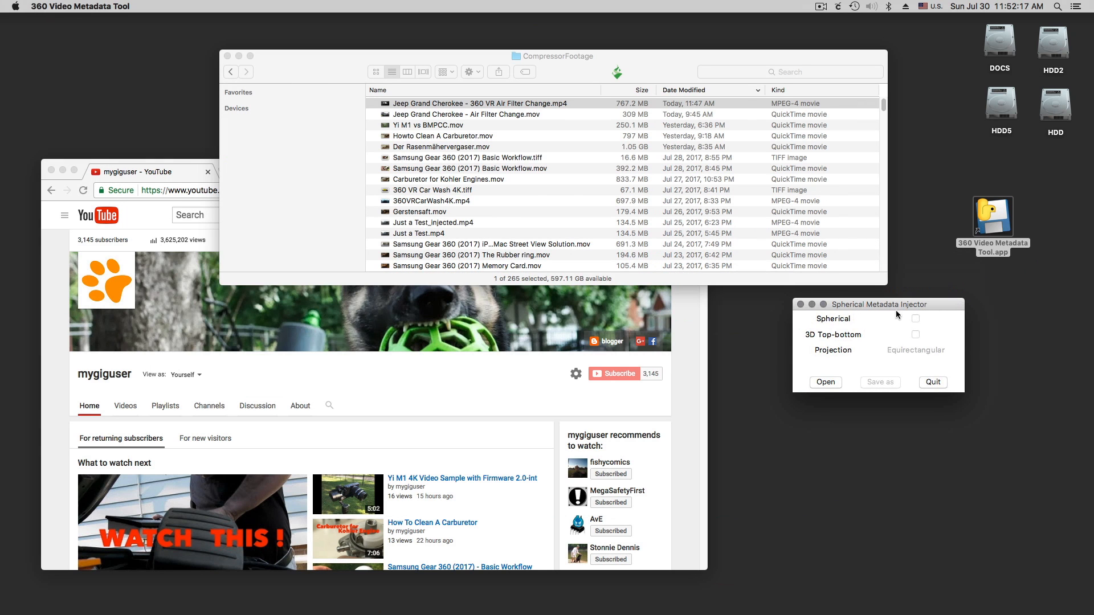
mouse_move(831, 379)
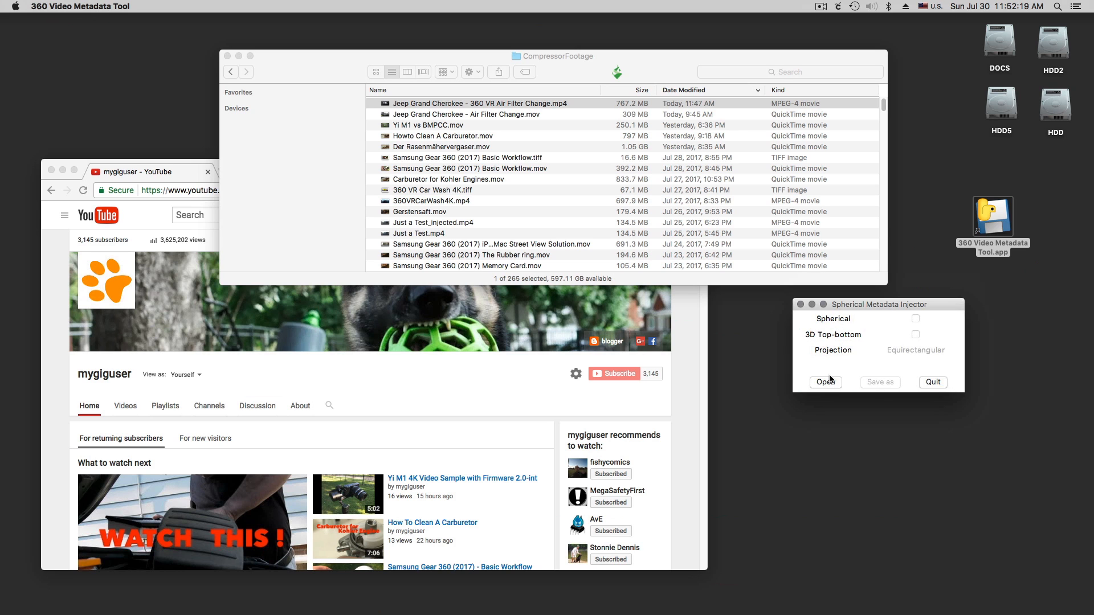
Load Jeep Grand Cherokee - 360 VR Air Filter Change.mp4 into the injector; no metadata found
left_click(825, 382)
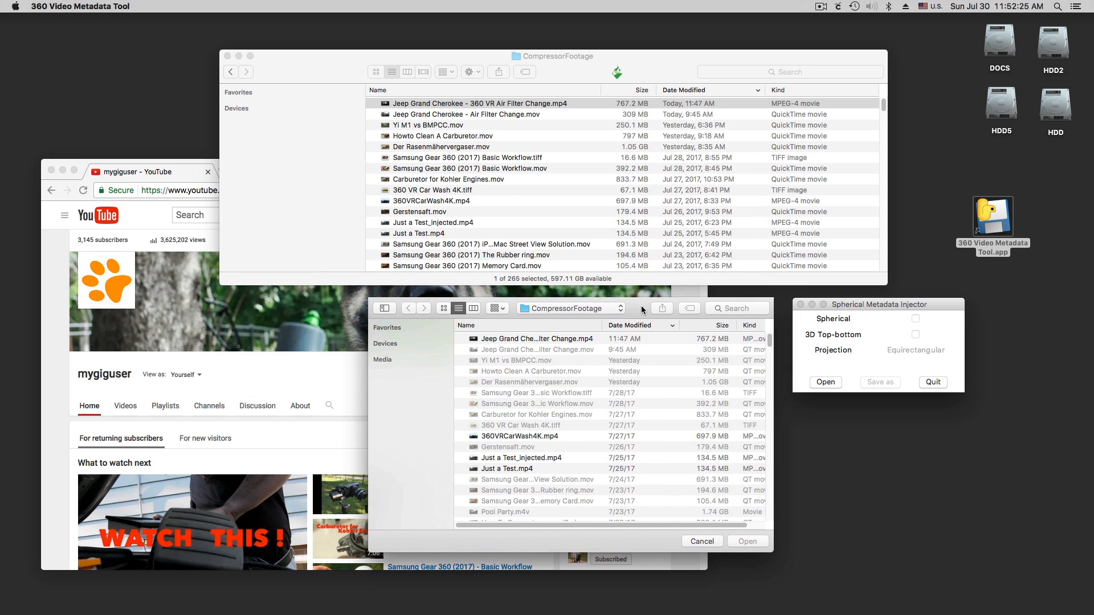
mouse_move(553, 326)
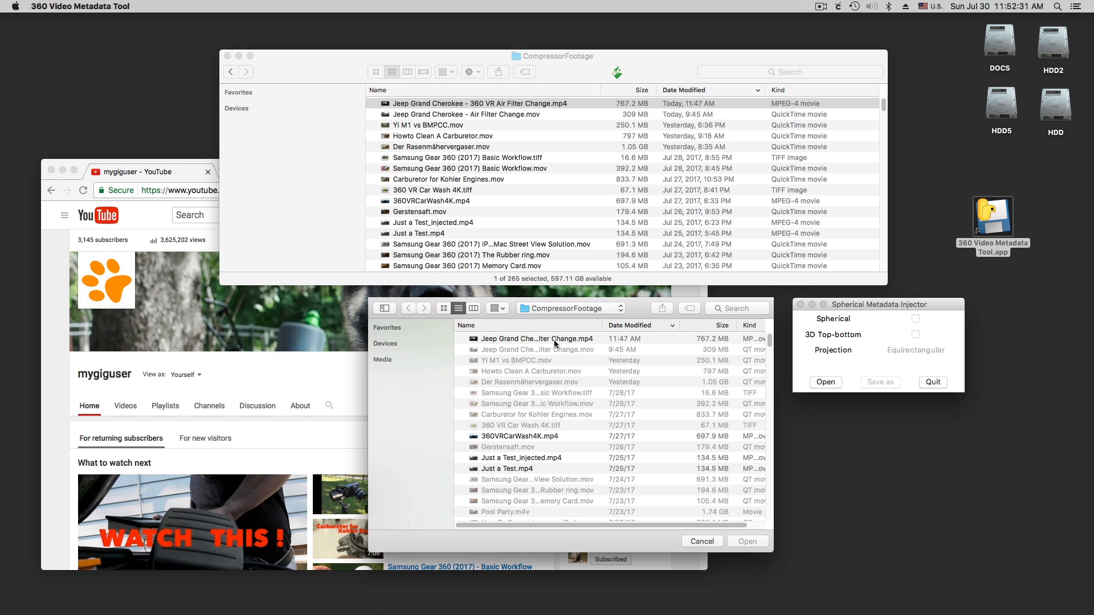
left_click(536, 338)
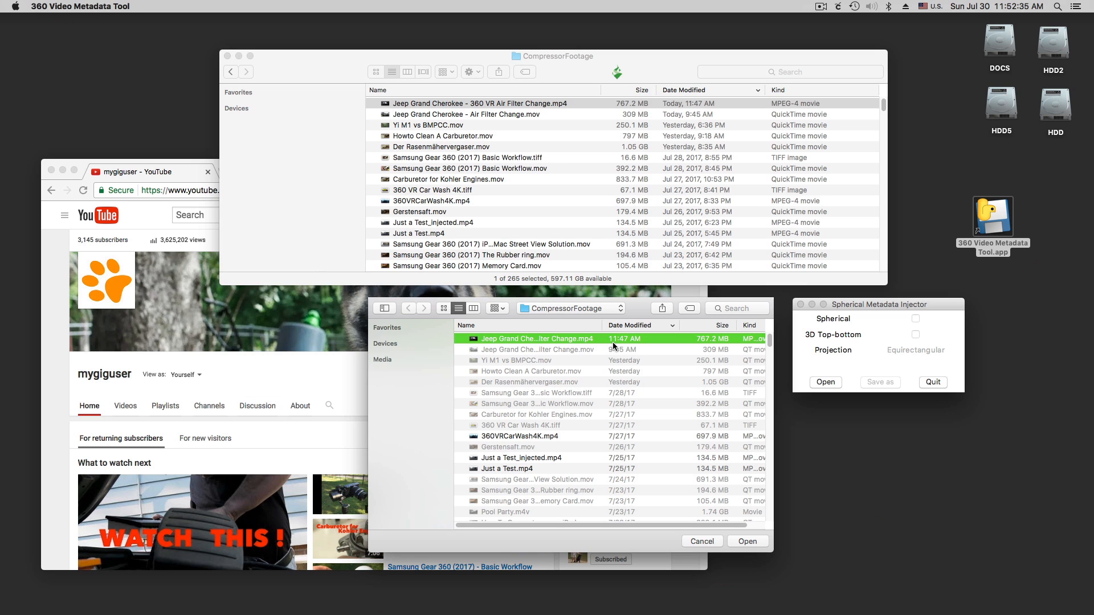
mouse_move(739, 518)
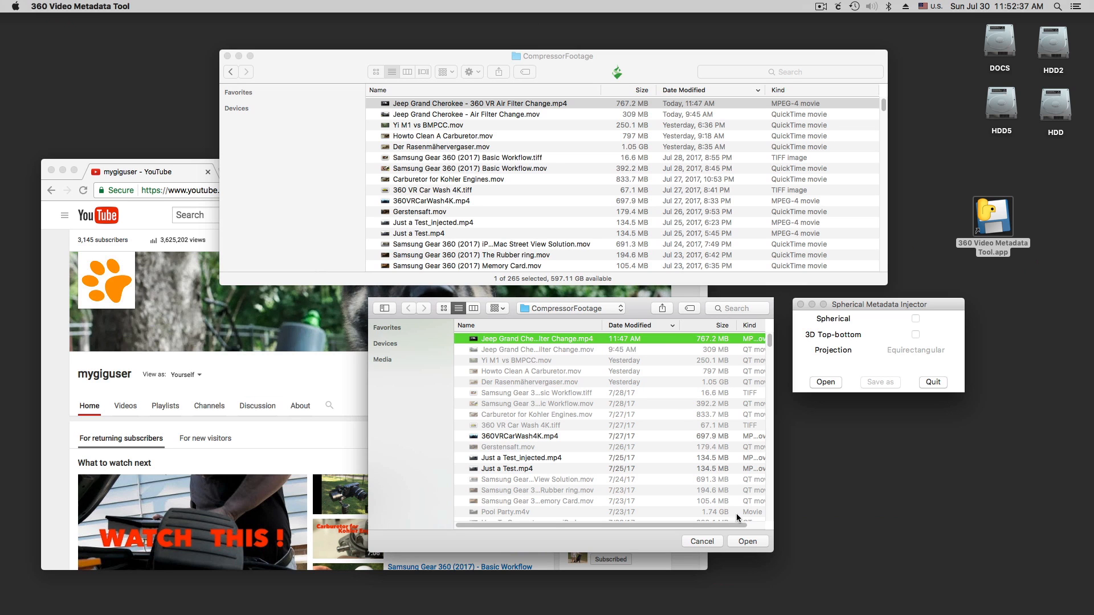
left_click(748, 540)
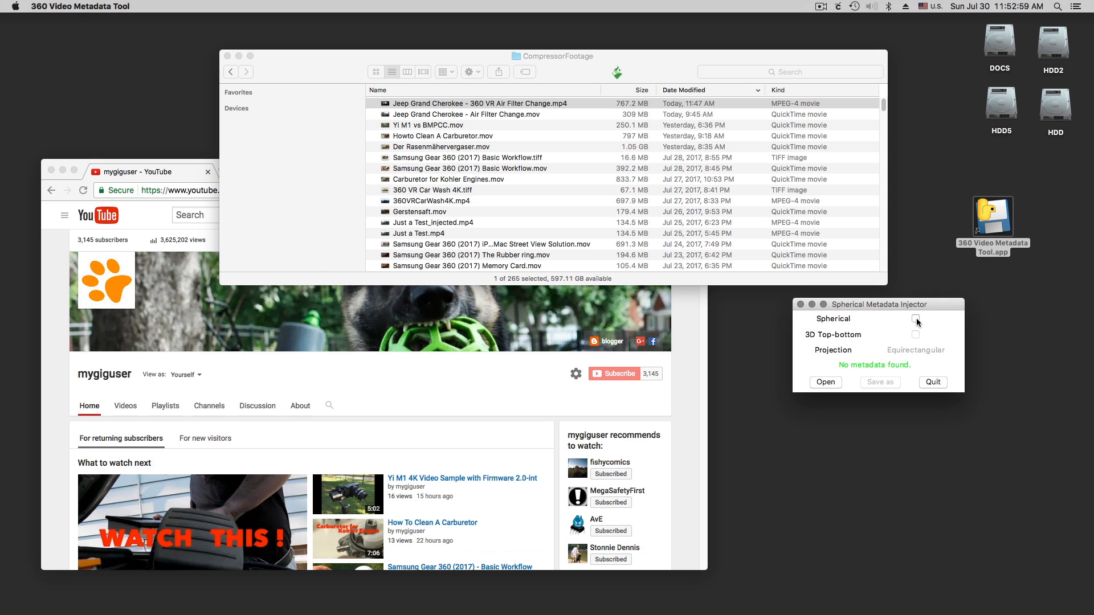
Tick Spherical and save the copy as Jeep Grand Cherokee - 360 VR Air Filter Change_injected.mp4 in CompressorFootage
left_click(914, 319)
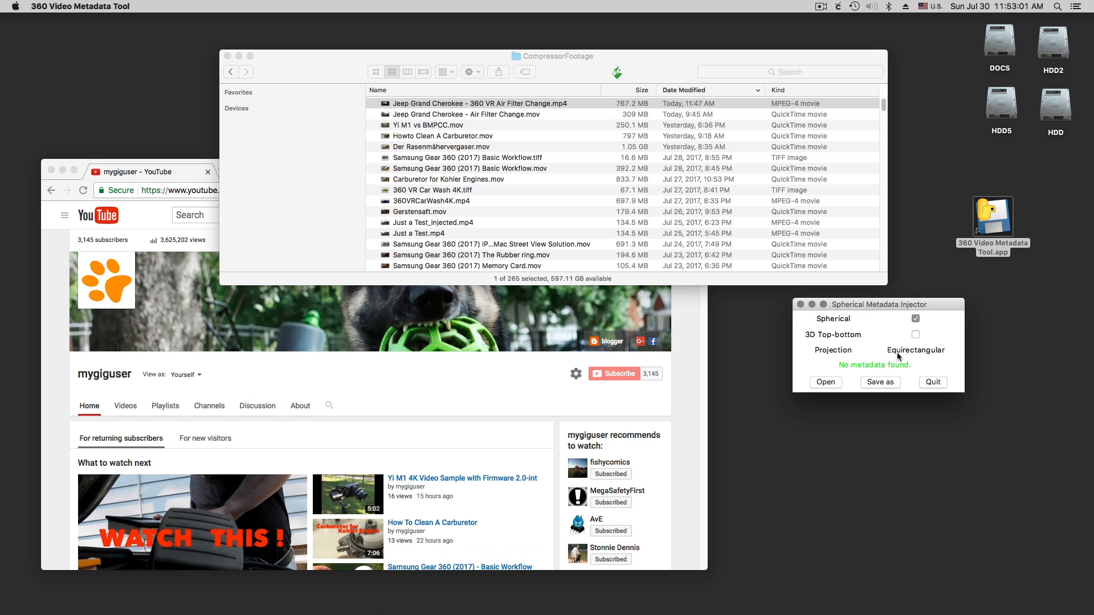
mouse_move(929, 354)
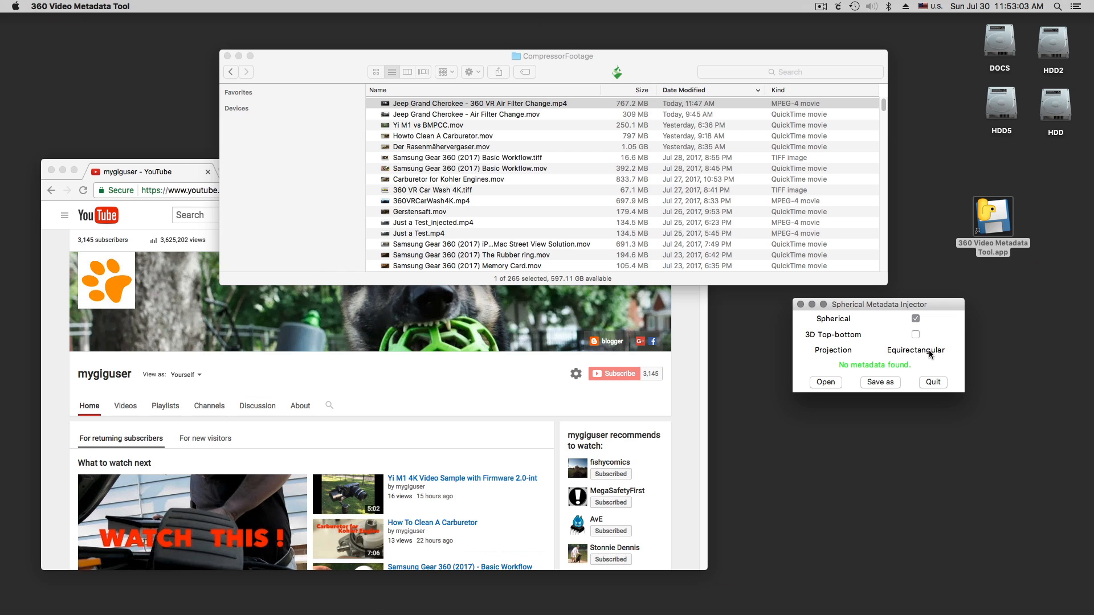
mouse_move(834, 311)
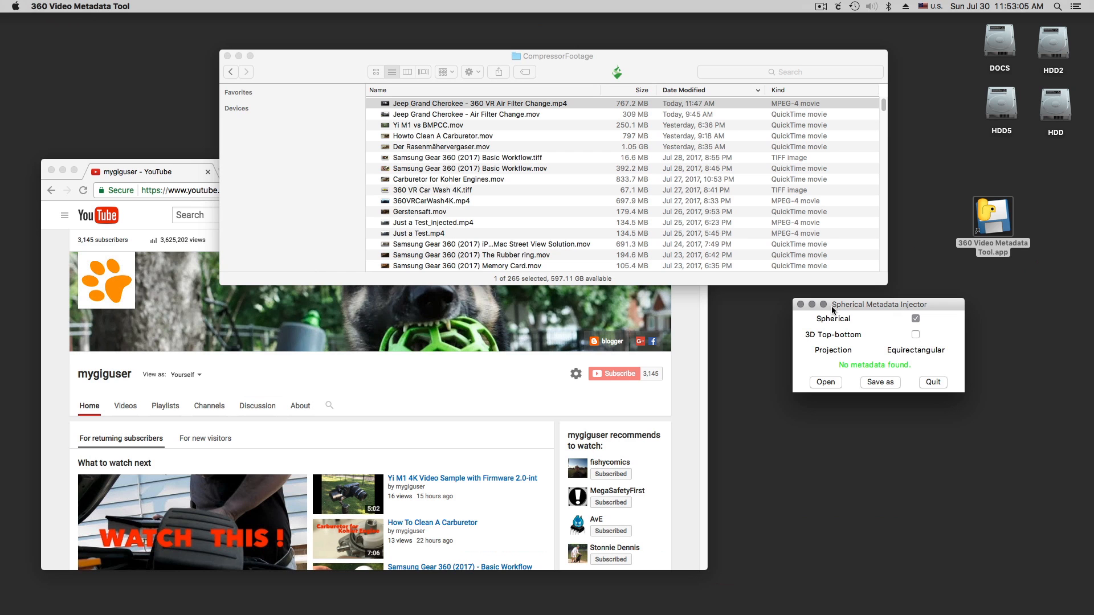
left_click(878, 383)
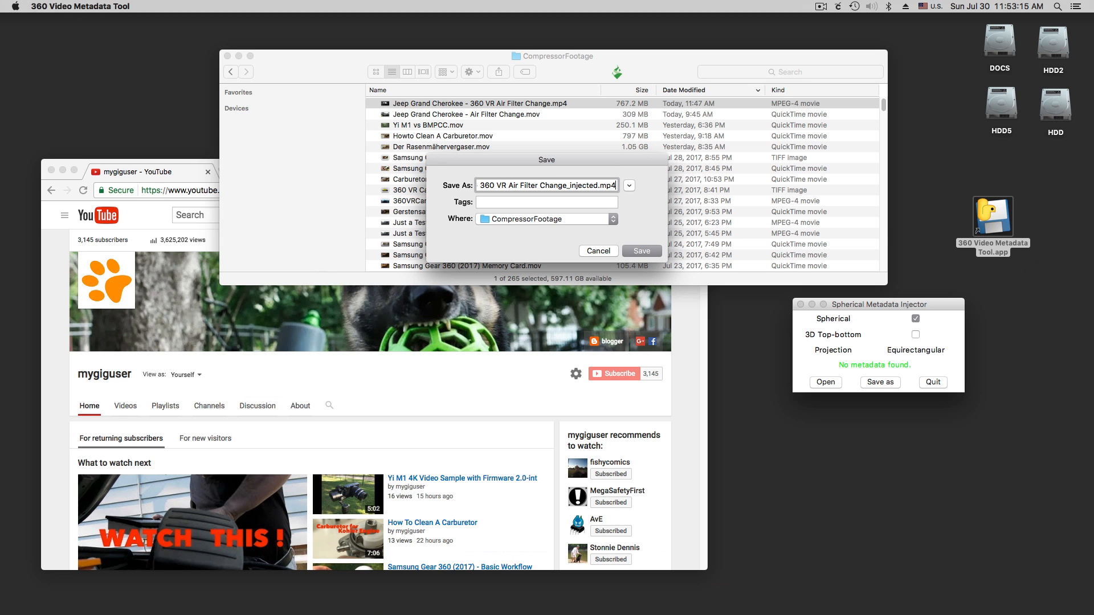
left_click(641, 250)
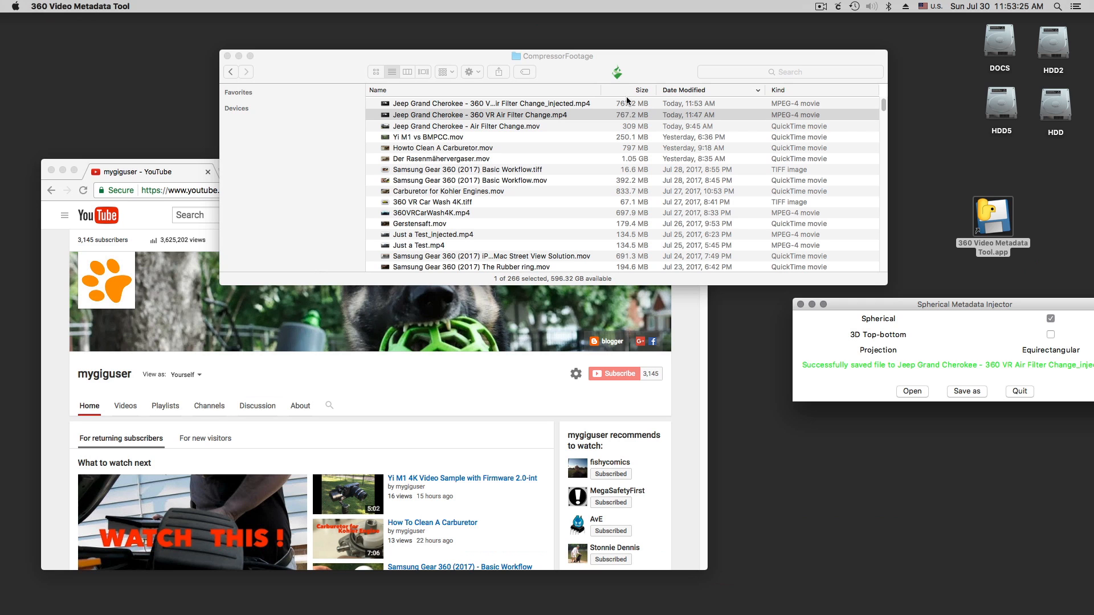
mouse_move(952, 309)
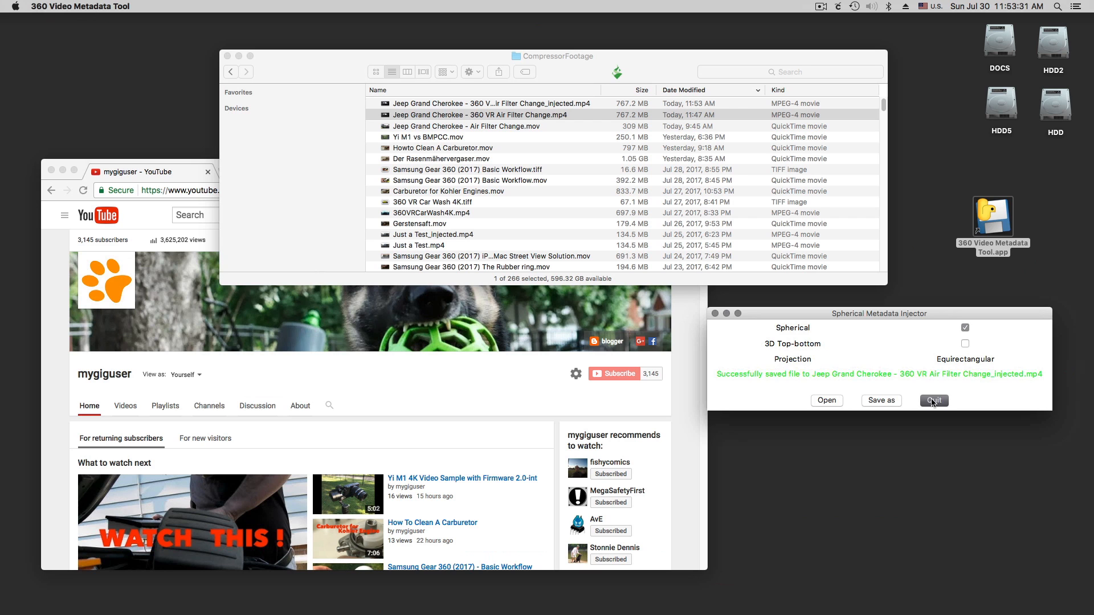
Quit the injector and open the _injected.mp4 Jeep video from Finder for playback
left_click(933, 400)
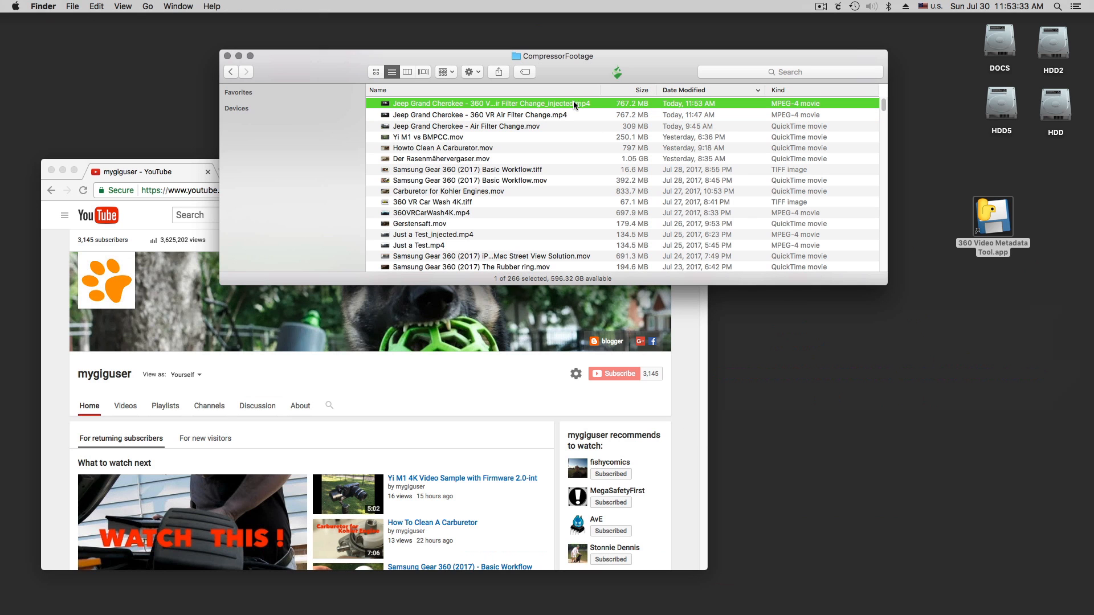
double_click(489, 104)
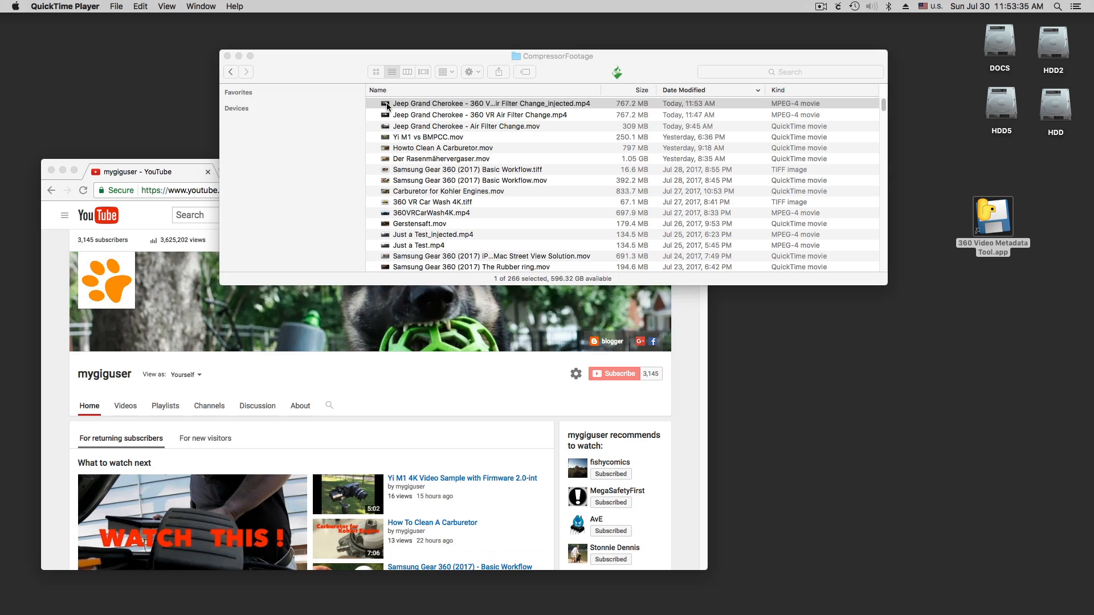
double_click(478, 114)
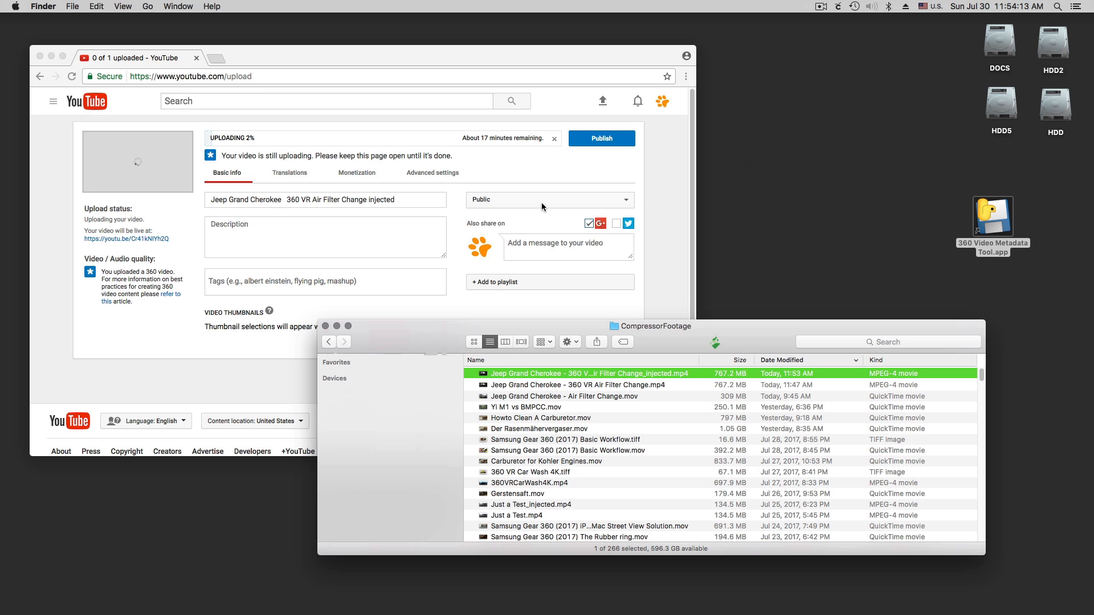
mouse_move(989, 239)
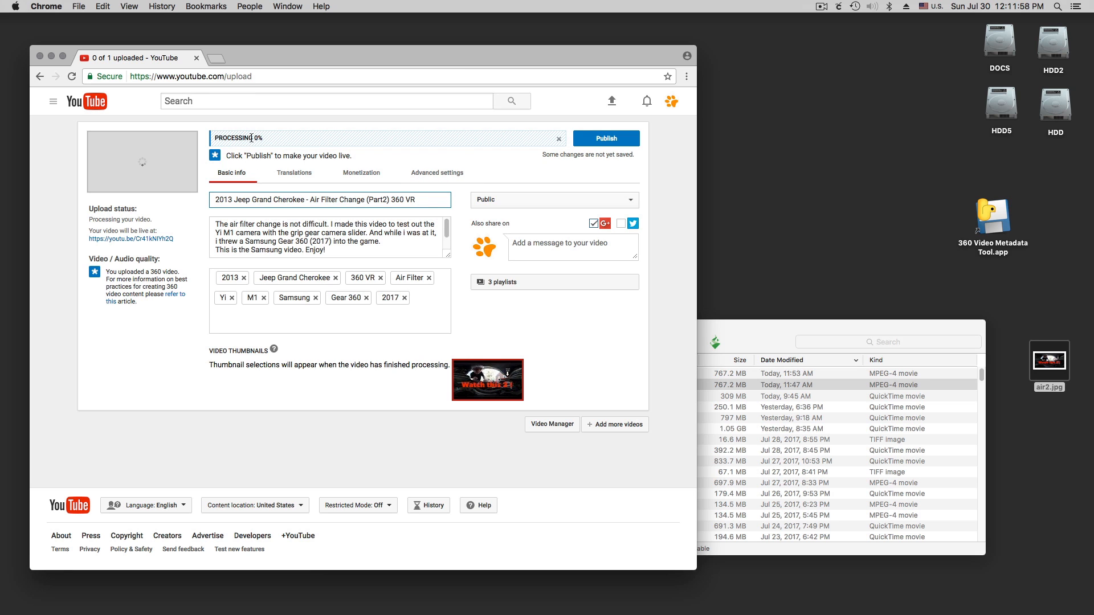
mouse_move(604, 138)
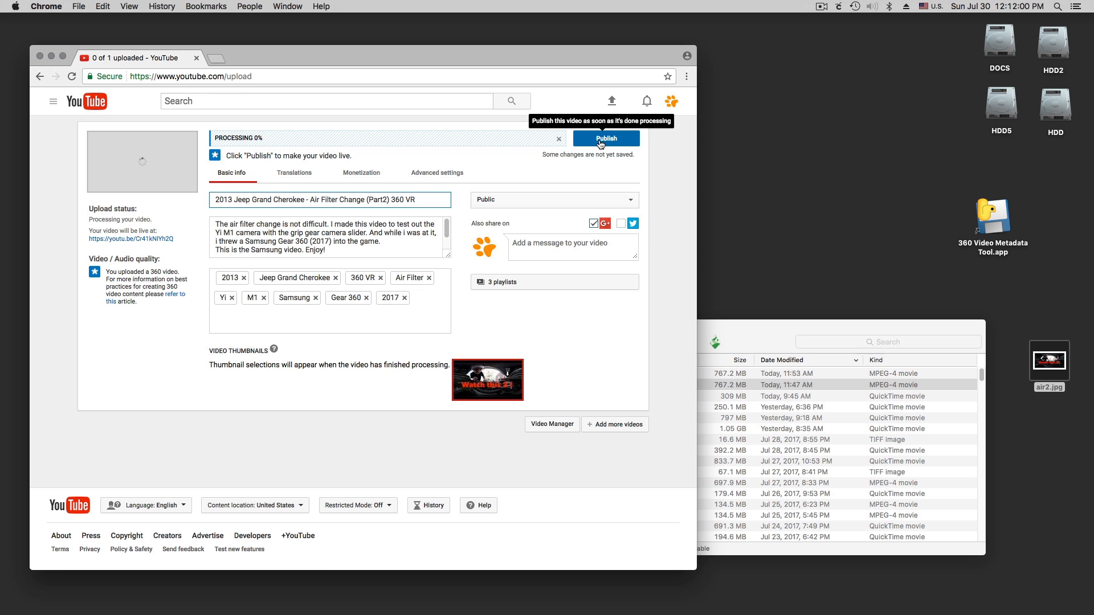
Publish the 2013 Jeep Grand Cherokee Air Filter Change (Part2) 360 VR video and go to its youtu.be watch page
left_click(605, 138)
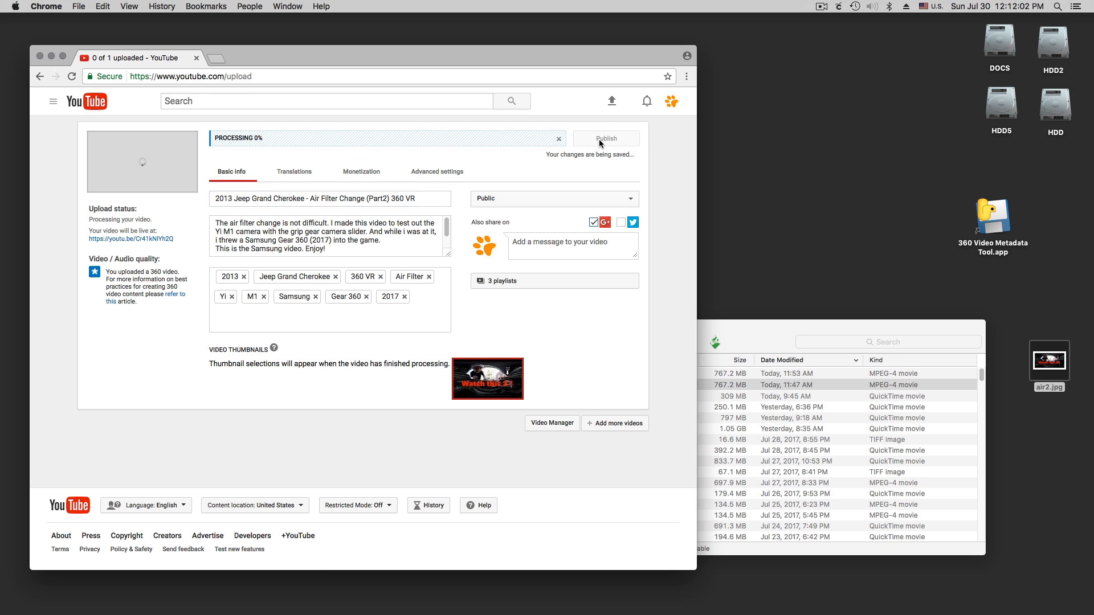
left_click(605, 138)
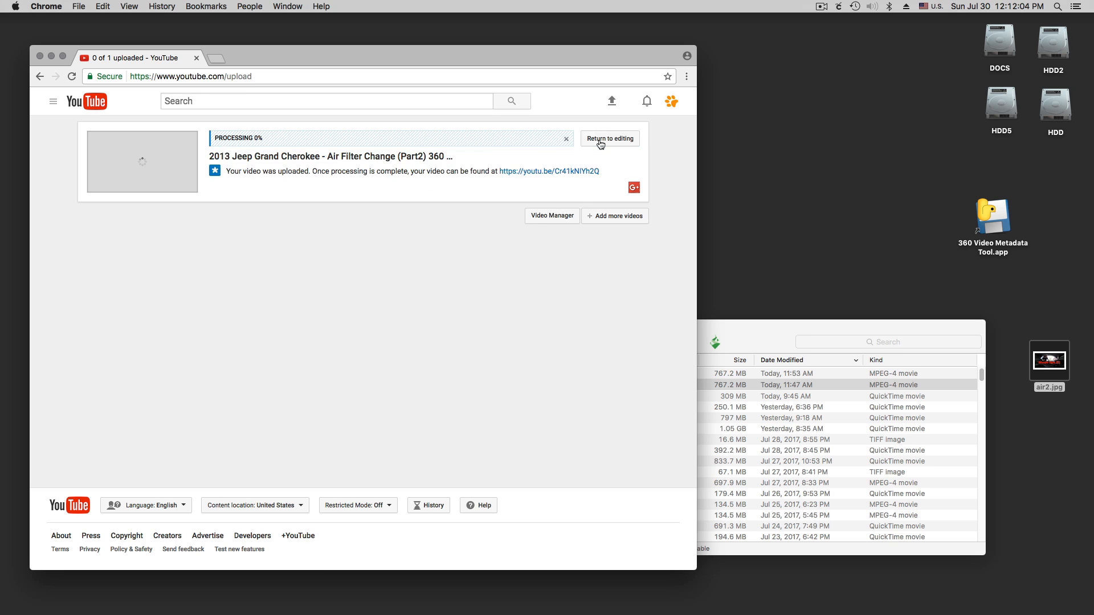
mouse_move(554, 167)
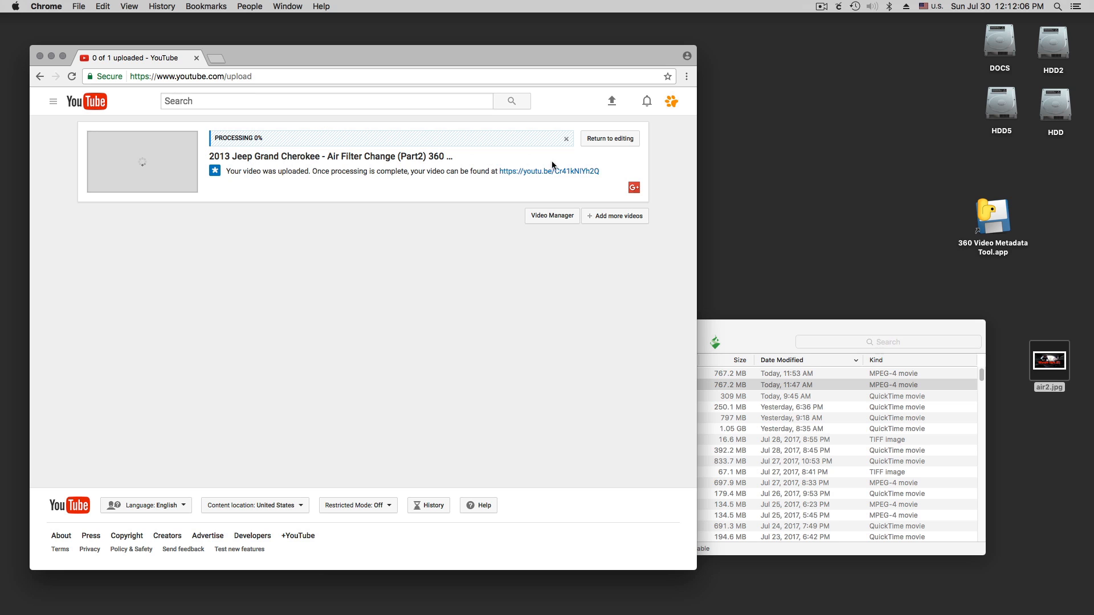
mouse_move(549, 171)
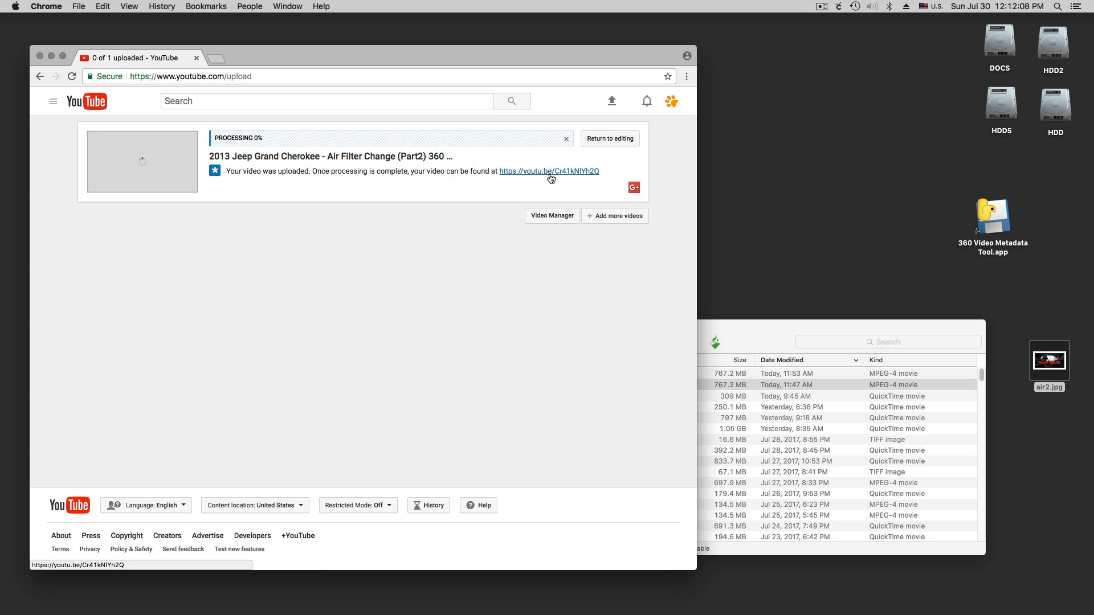
mouse_move(558, 175)
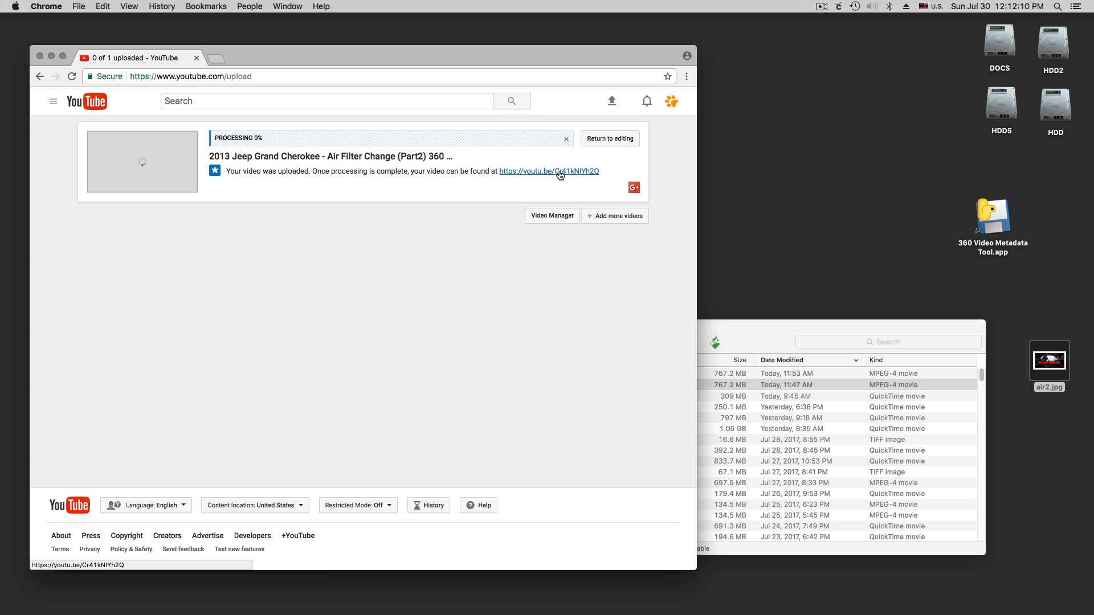
left_click(549, 171)
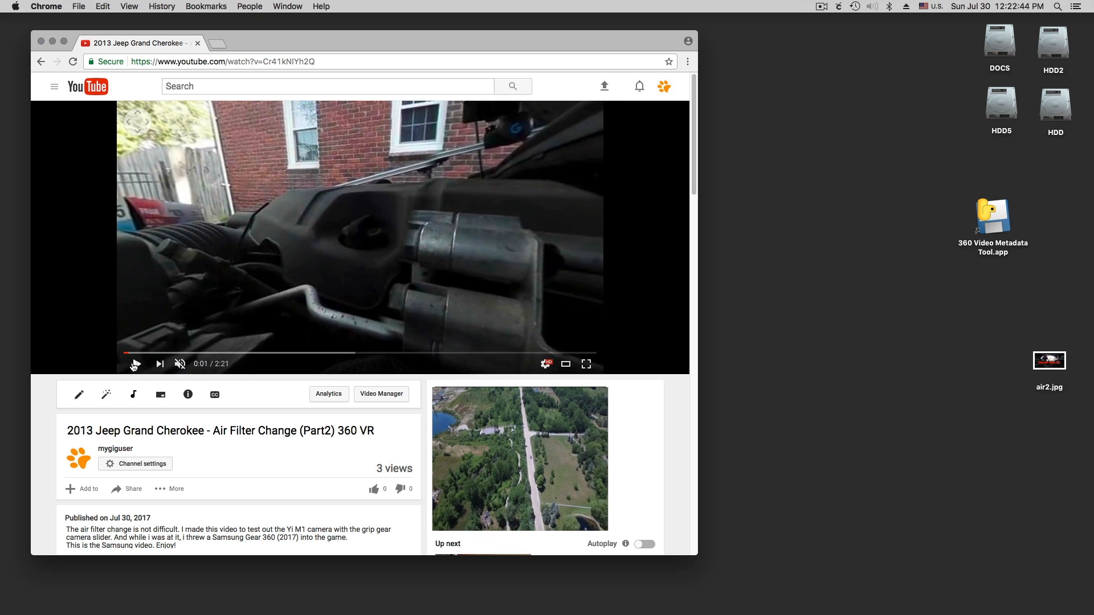
Play the published Jeep air filter video and look around the 360 footage
left_click(134, 363)
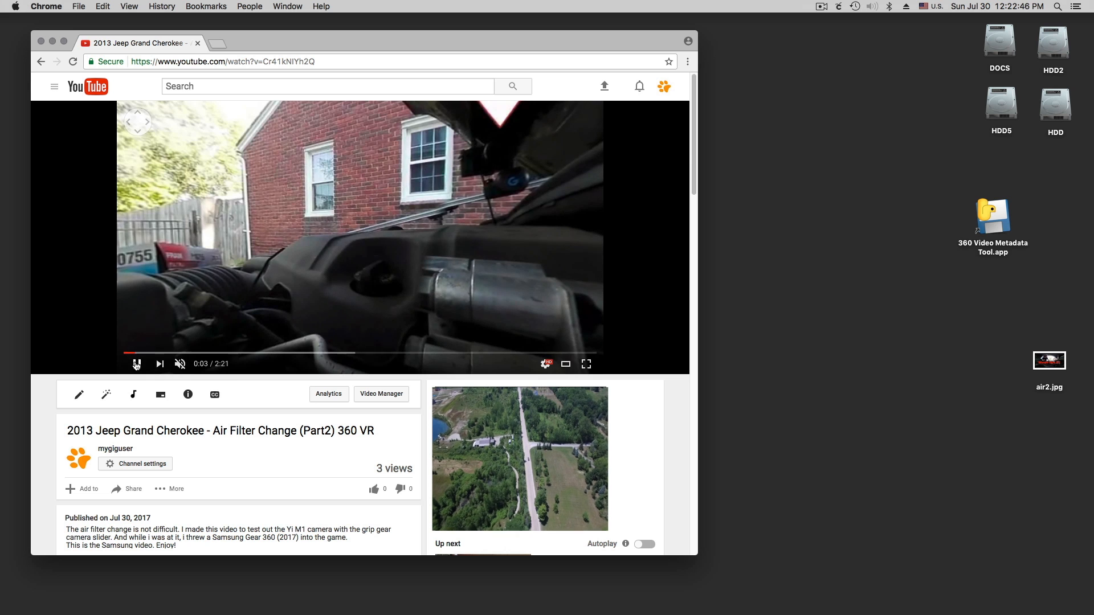
left_click(137, 364)
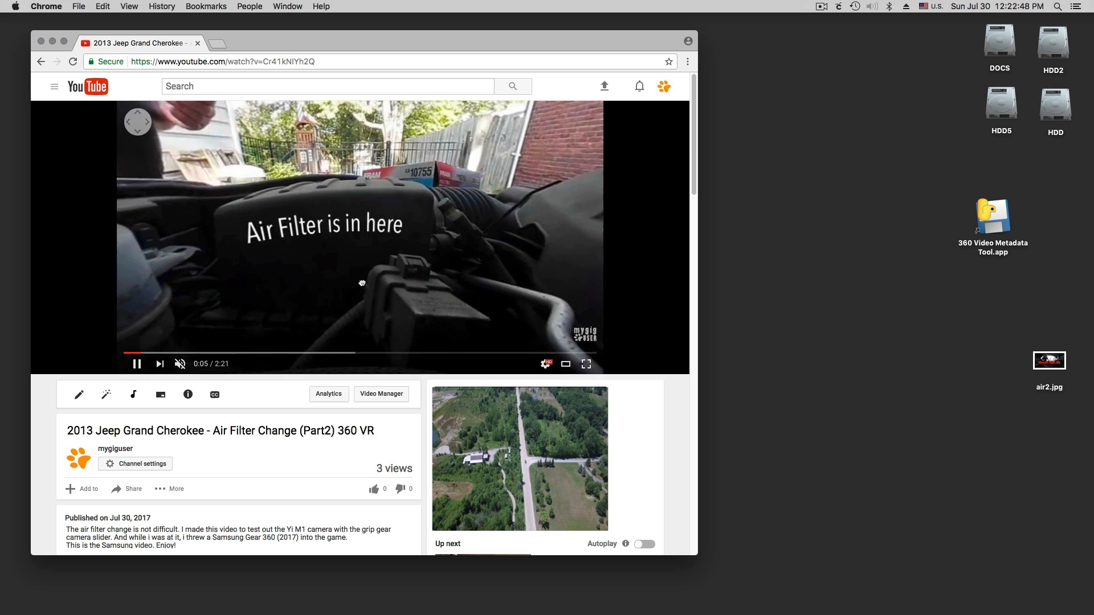